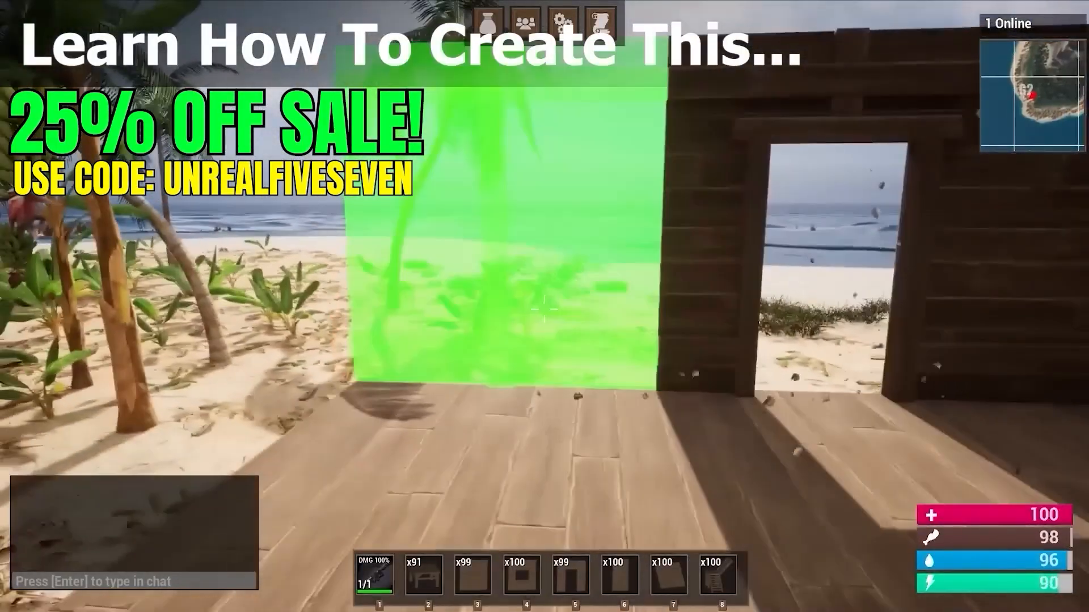
mouse_move(544, 306)
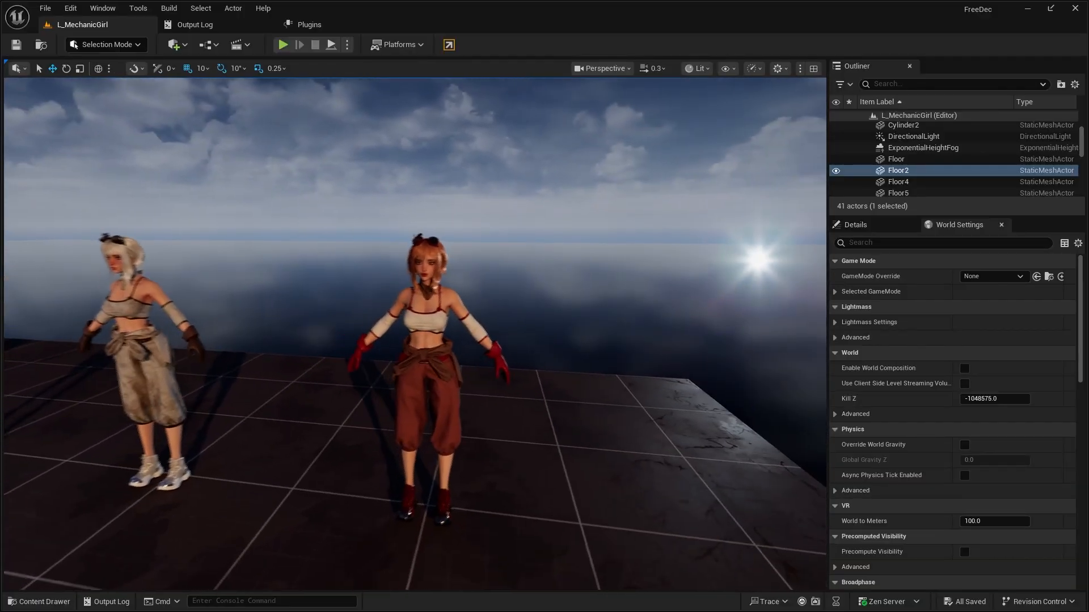
Step: Play the Mechanic Girl level to watch the character crowd run, then end the session
left_click(282, 45)
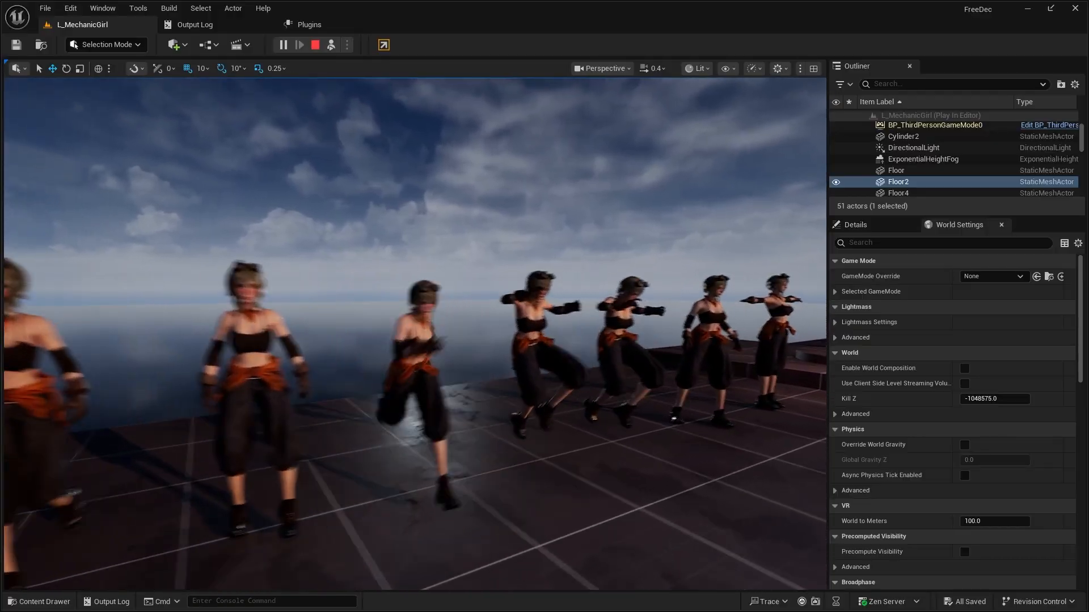
left_click(313, 45)
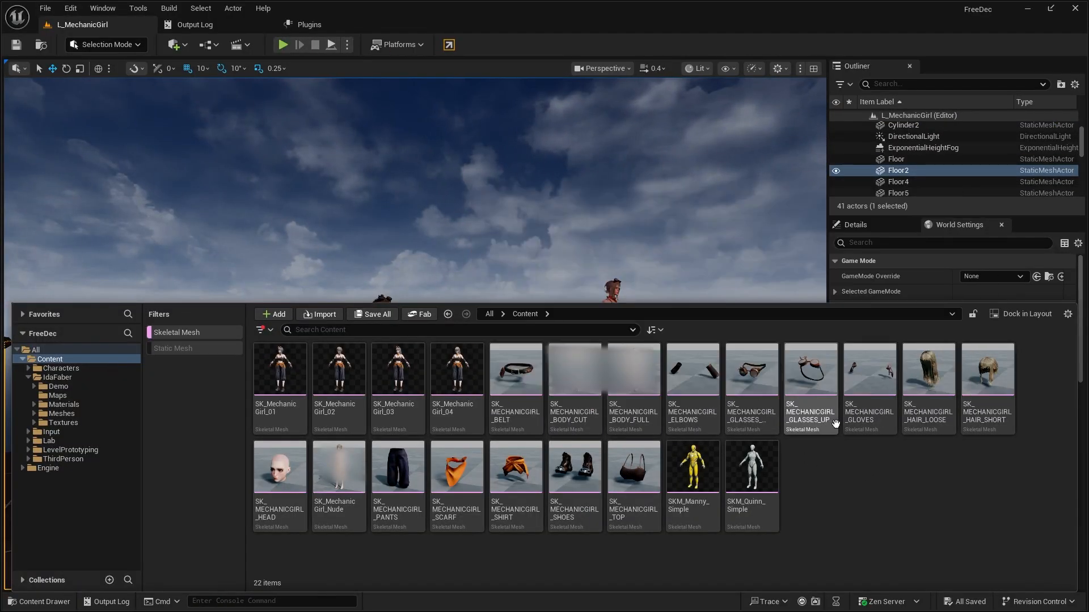
mouse_move(583, 555)
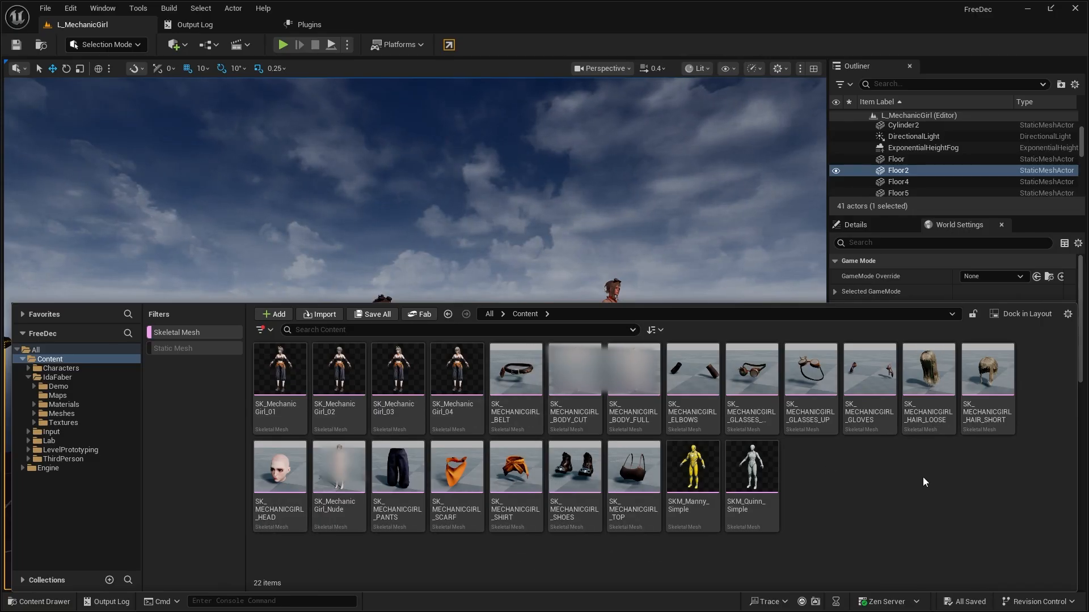
mouse_move(922, 481)
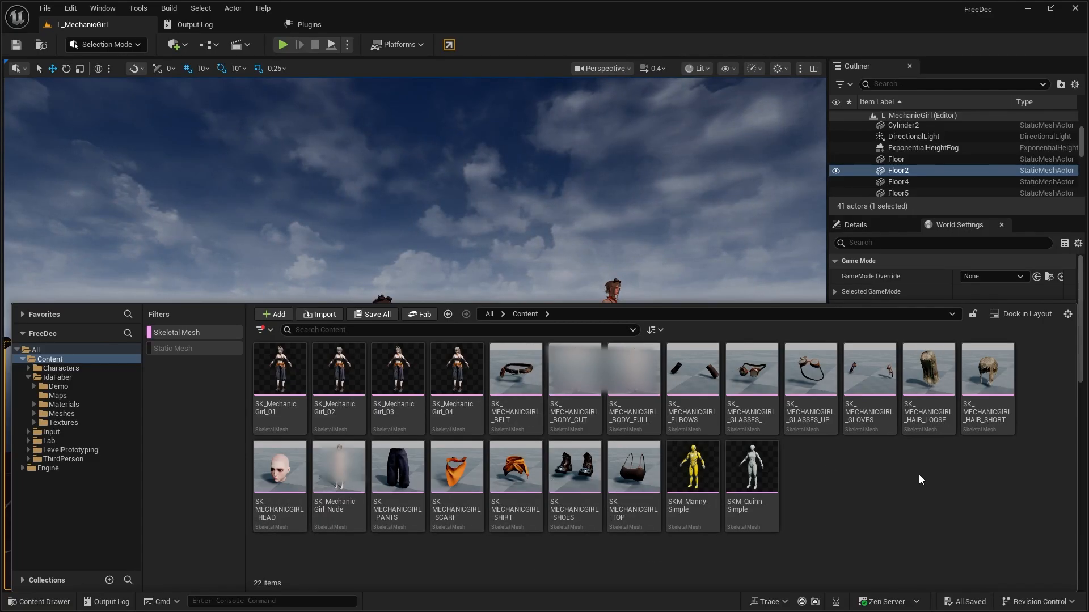
Step: Bring up the Content Drawer listing the Mechanic Girl skeletal meshes
left_click(66, 24)
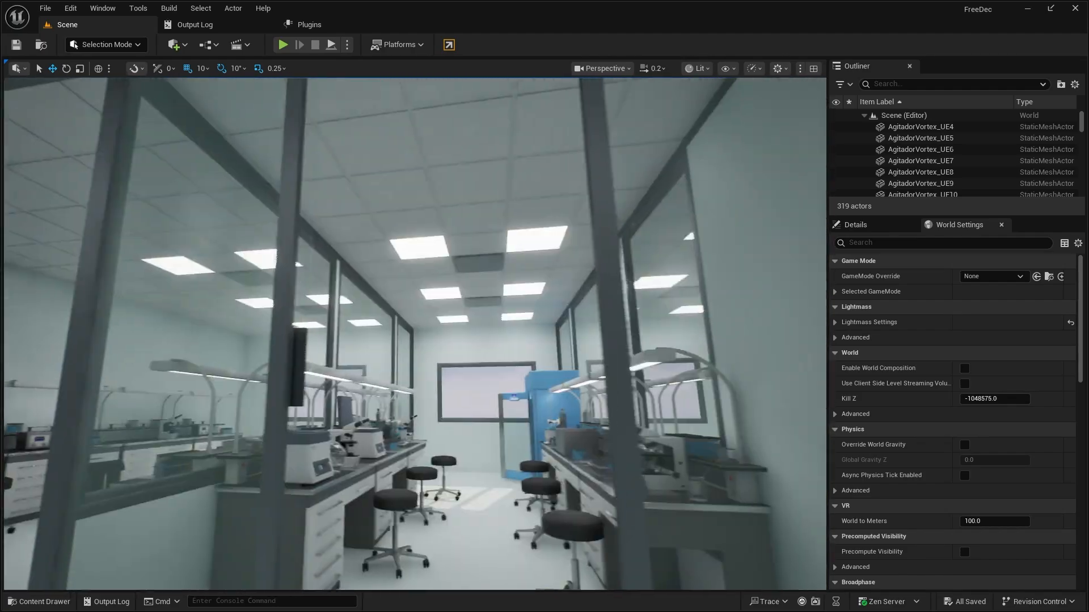
Step: Browse the Lab > Meshes folder of 35 static meshes such as centrifuges and test tubes
left_click(38, 601)
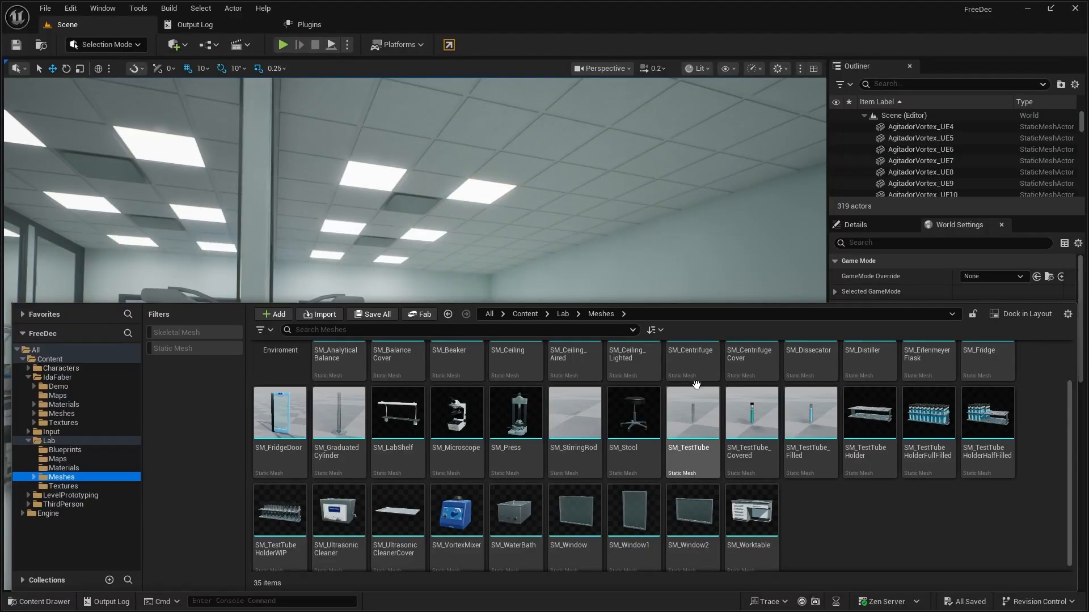
scroll("up", 3)
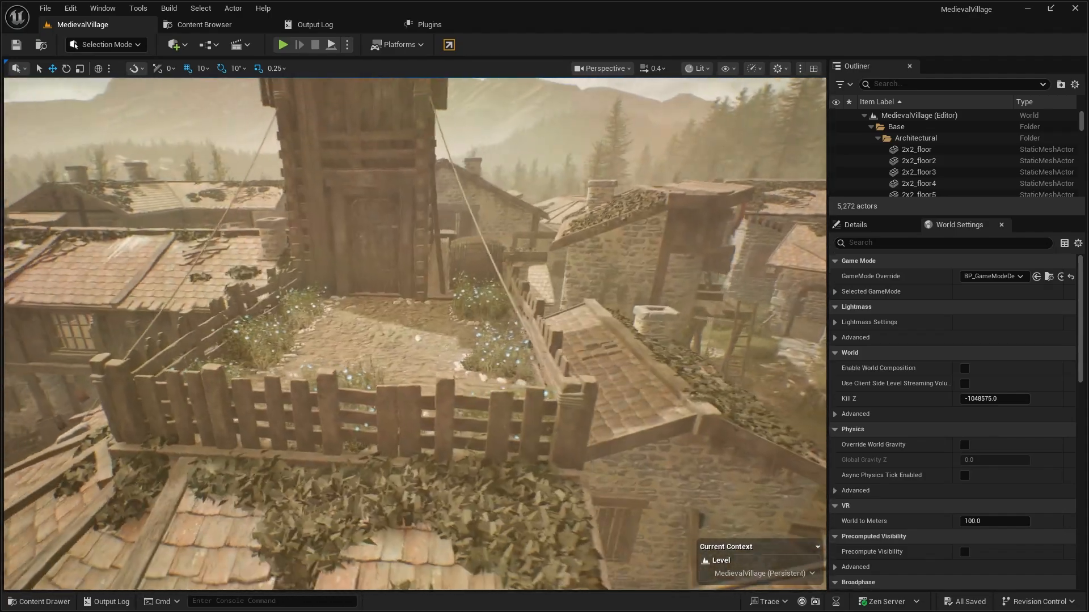
Step: Play the MedievalVillage level to preview it, then end the session
left_click(282, 44)
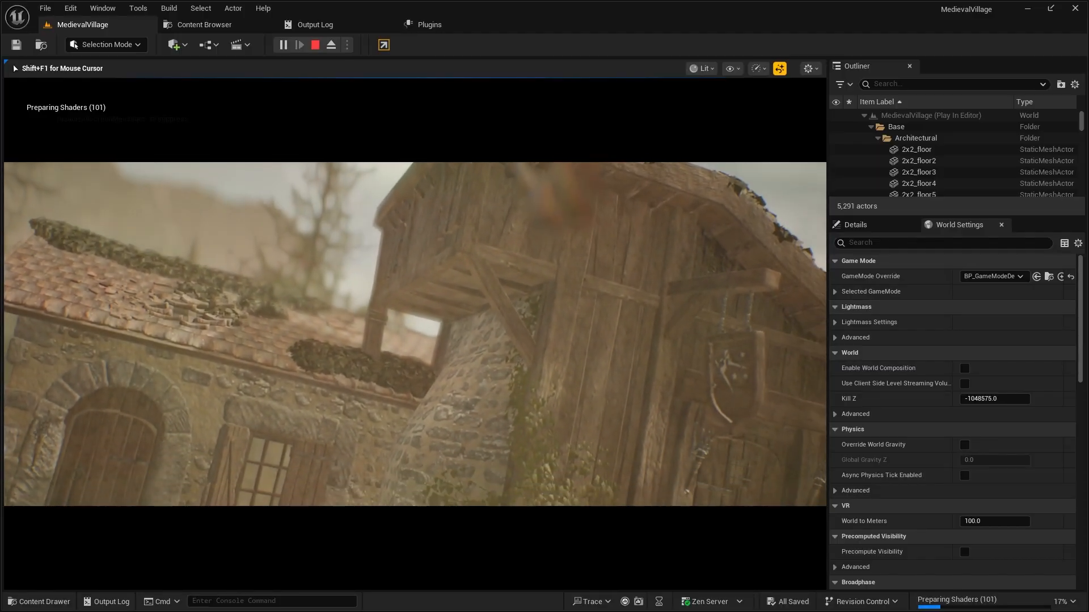
left_click(314, 44)
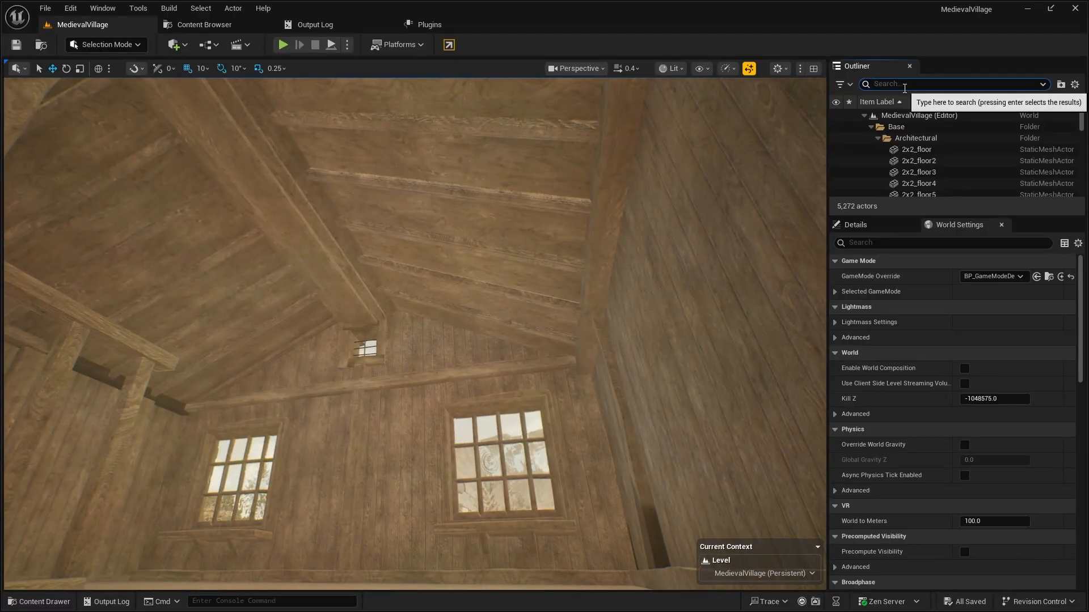
Step: Search the Outliner for 'post' actors, then browse the village's Levels folder
type("post")
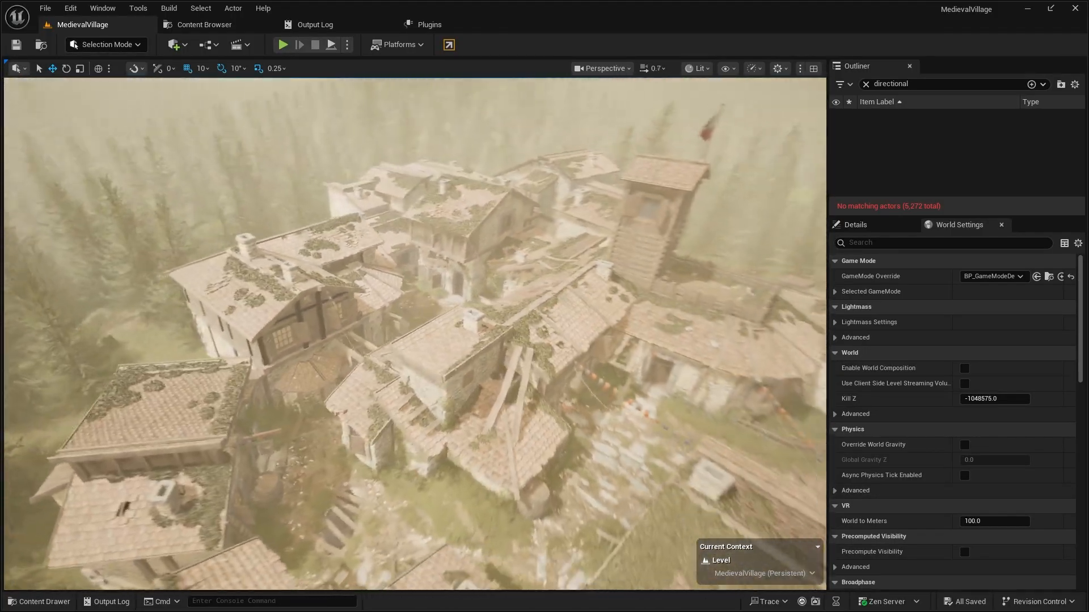
left_click(40, 601)
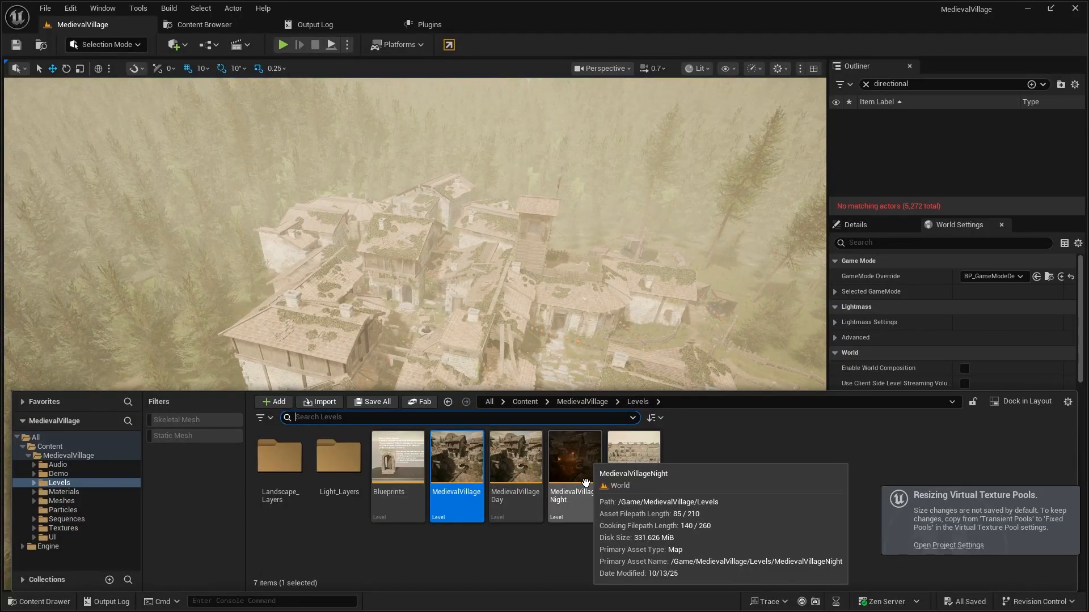
Step: Load the MedievalVillageNight level from the Levels folder
double_click(574, 457)
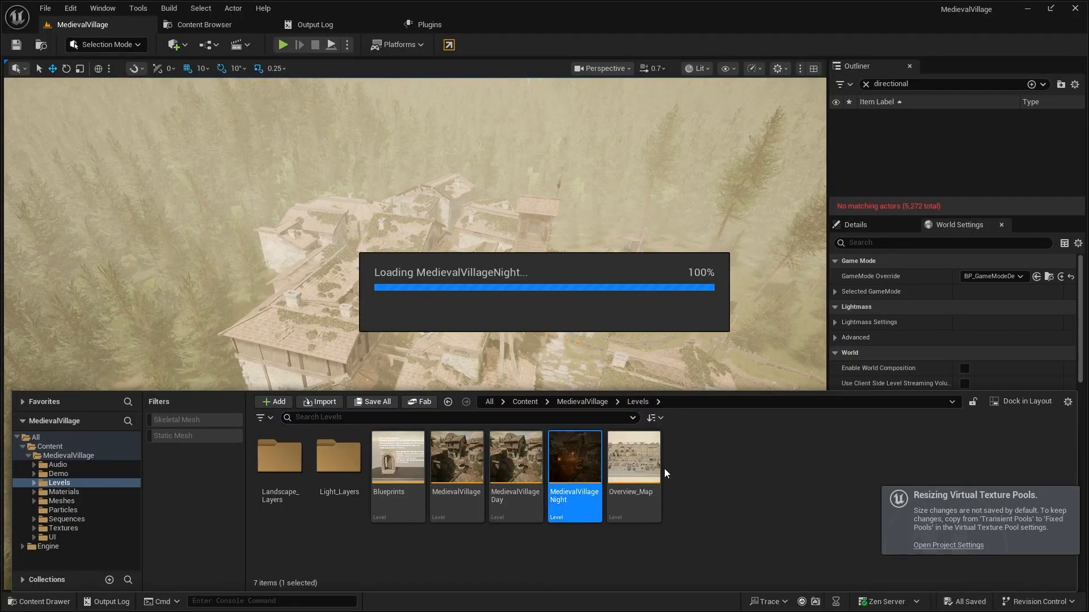
double_click(574, 456)
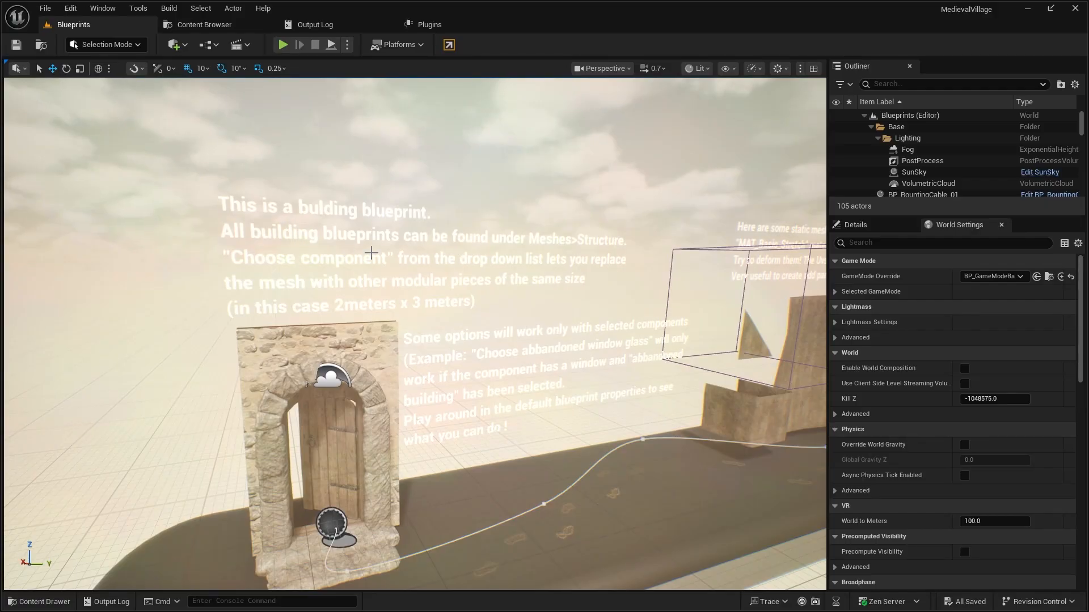
mouse_move(429, 273)
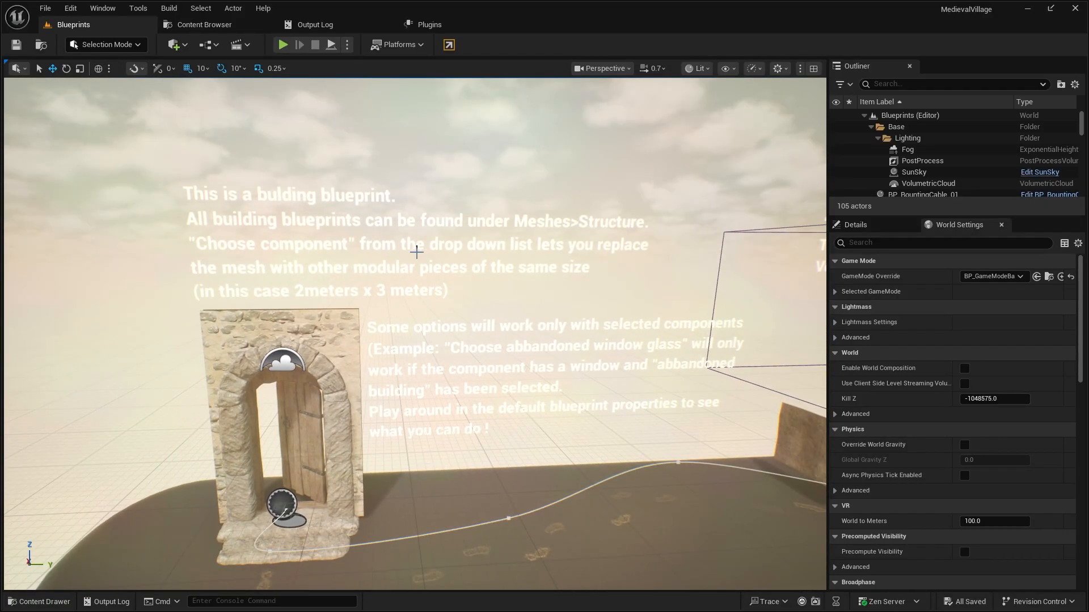
mouse_move(265, 268)
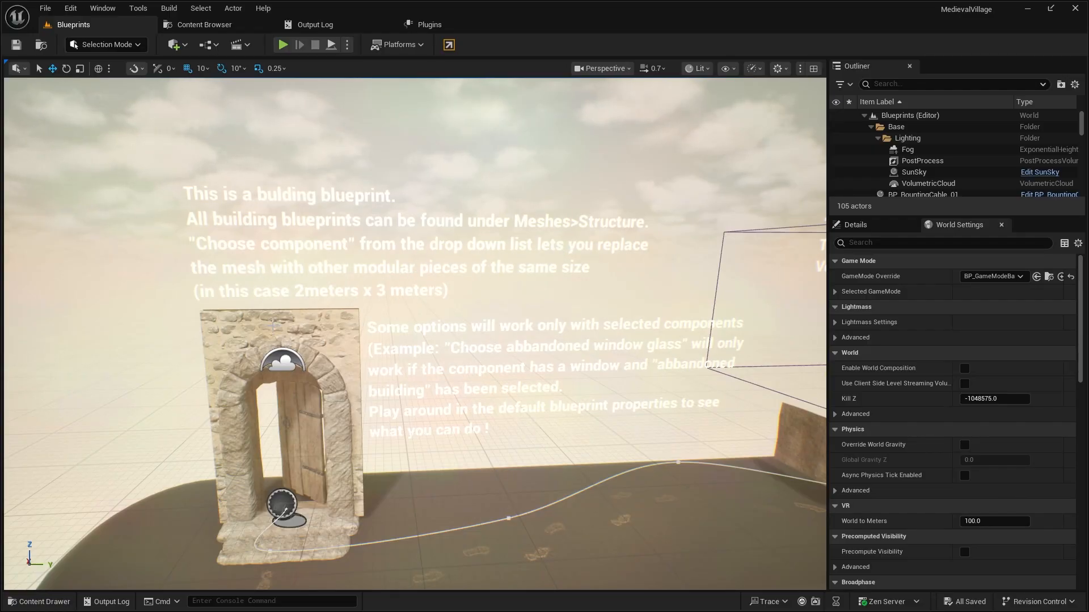
Step: Select BP_Wall_2mx3m and toggle its Interior Door option on and back off
left_click(278, 416)
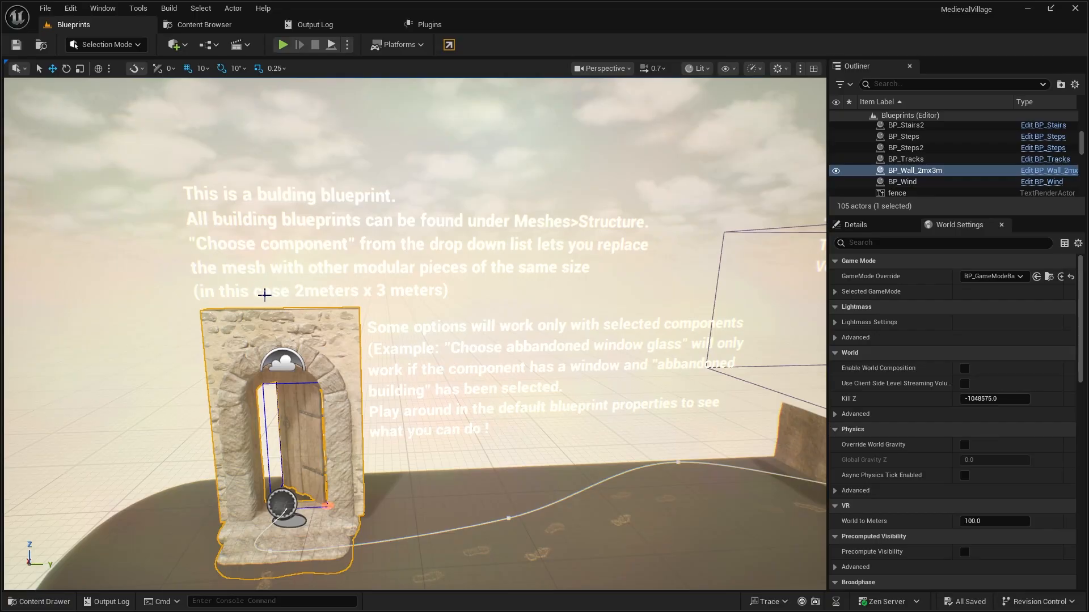
mouse_move(432, 309)
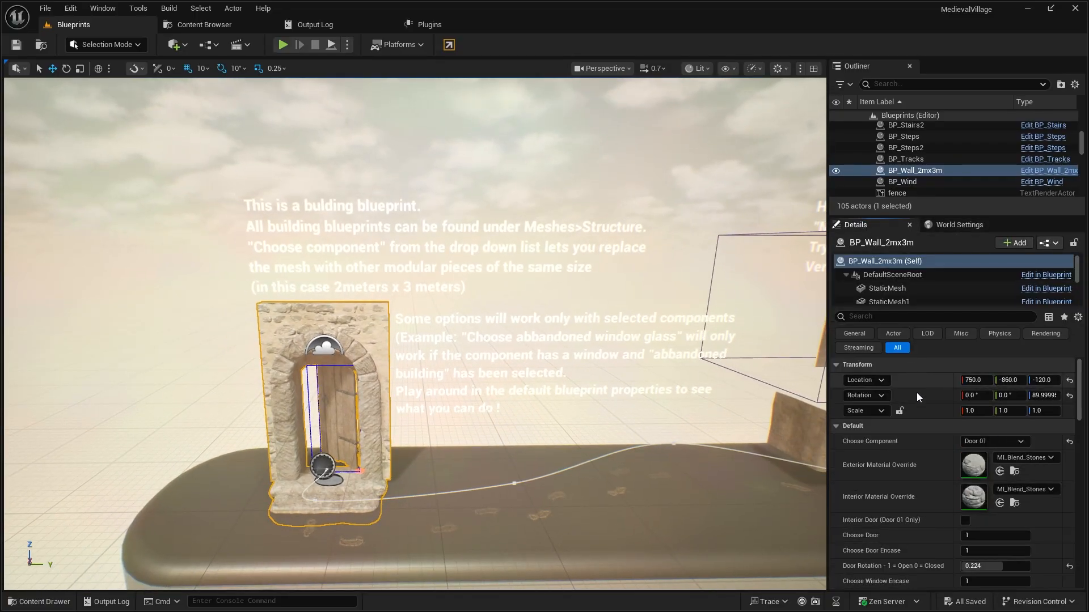
scroll("down", 3)
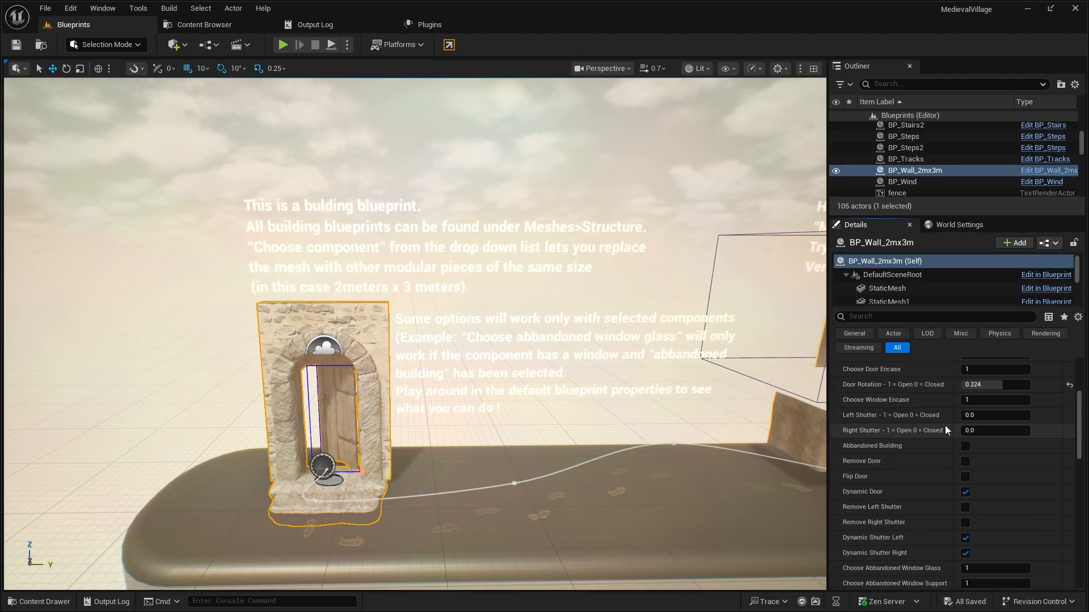
scroll("up", 3)
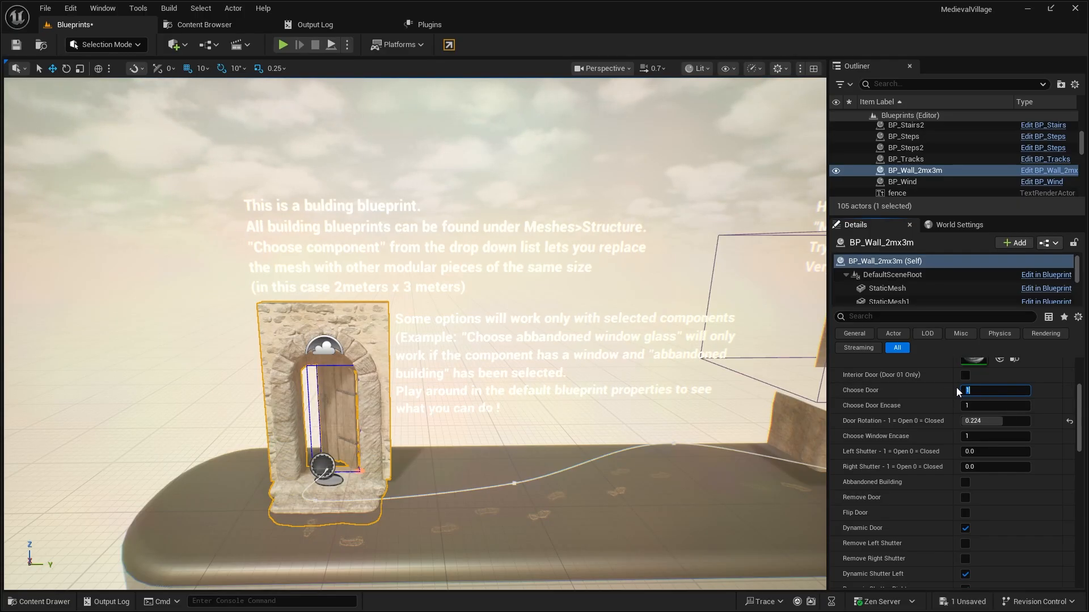
left_click(963, 375)
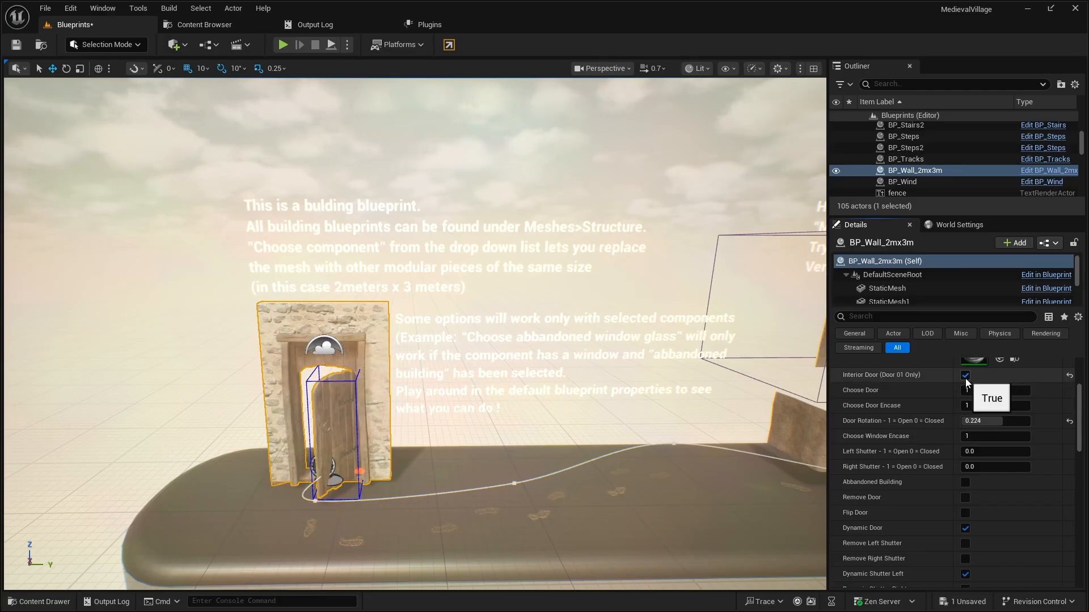
left_click(964, 375)
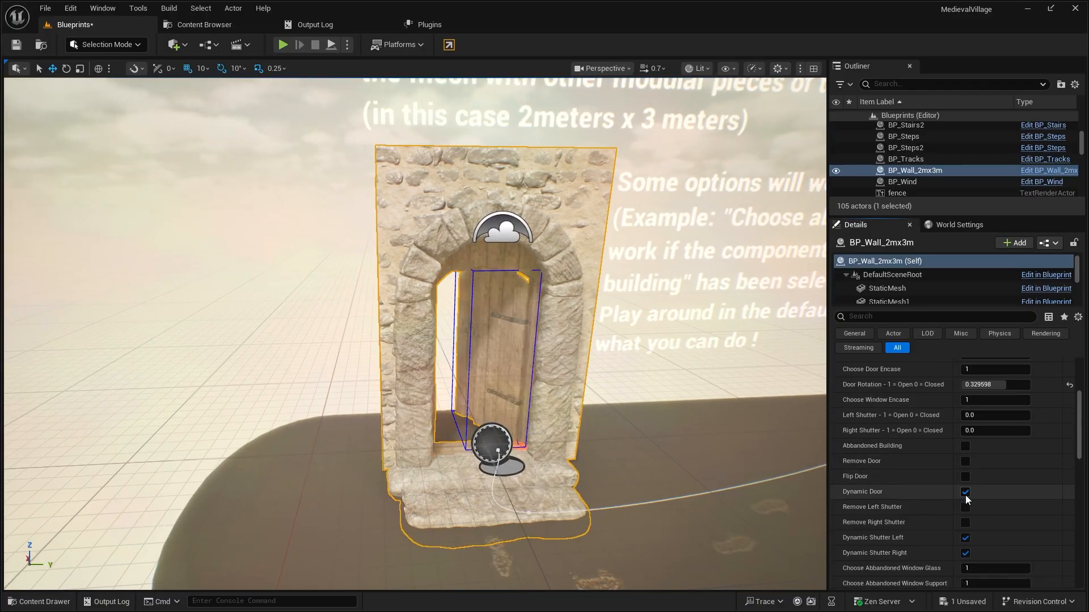
Step: Raise the wall's Door Rotation to about 0.33
scroll("down", 3)
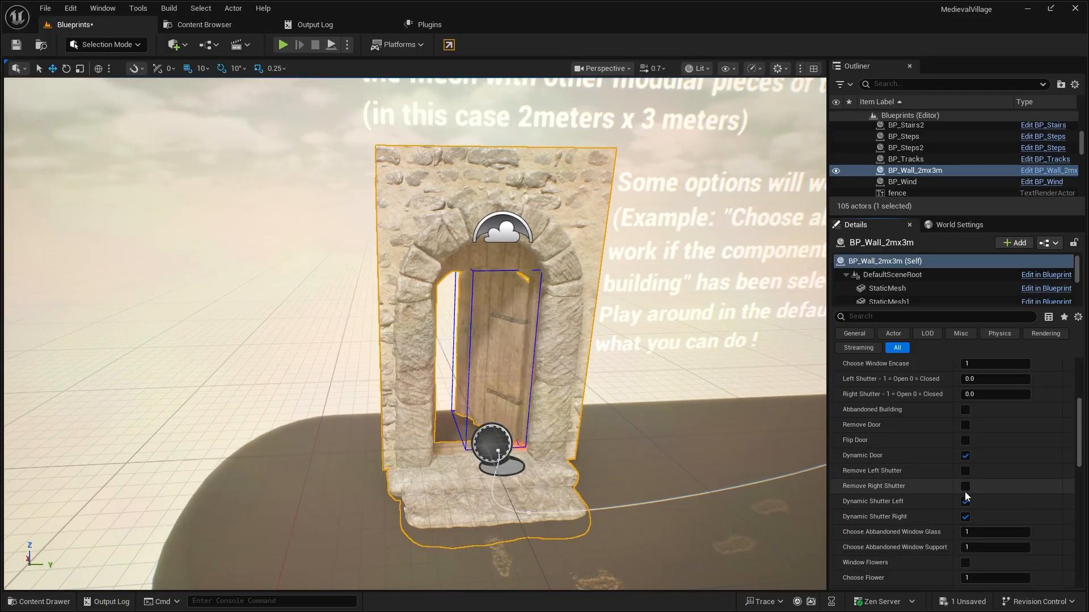
left_click(964, 487)
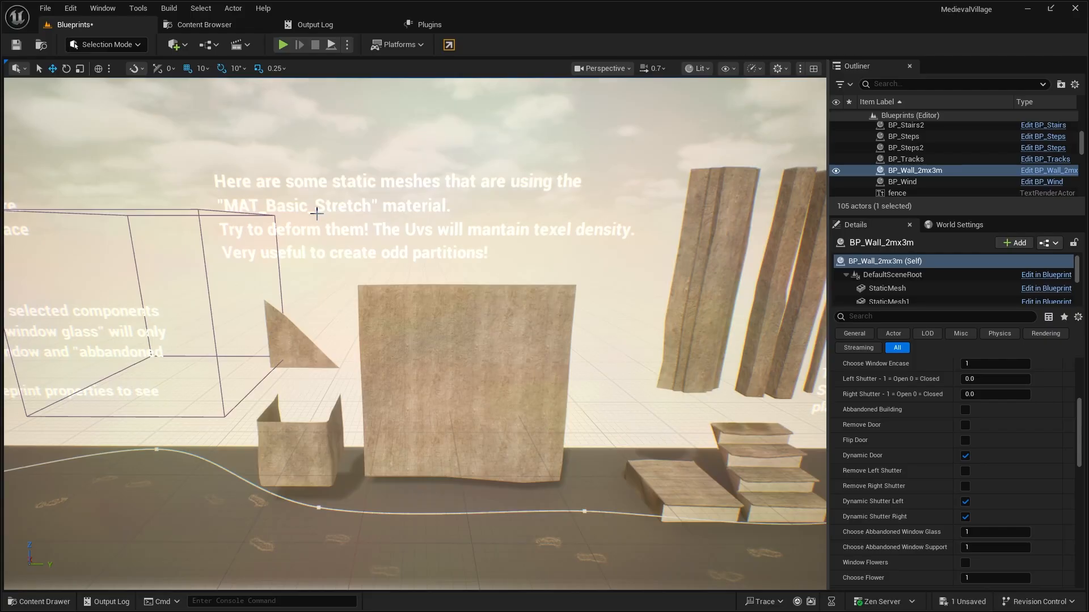
mouse_move(483, 284)
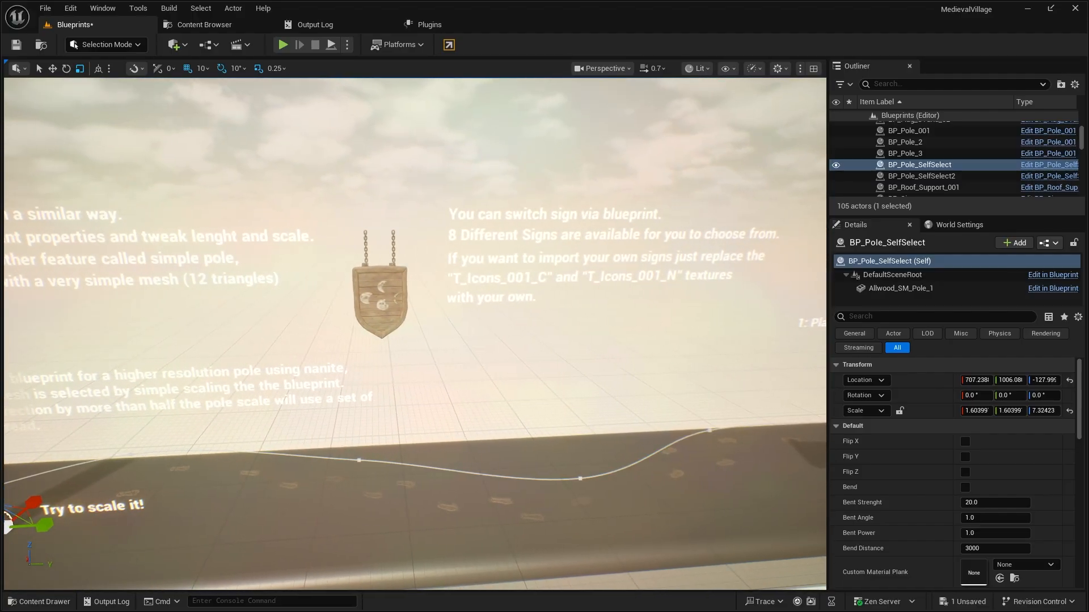
Step: Select BP_Sign and set Sign Color 1 to light green
left_click(902, 164)
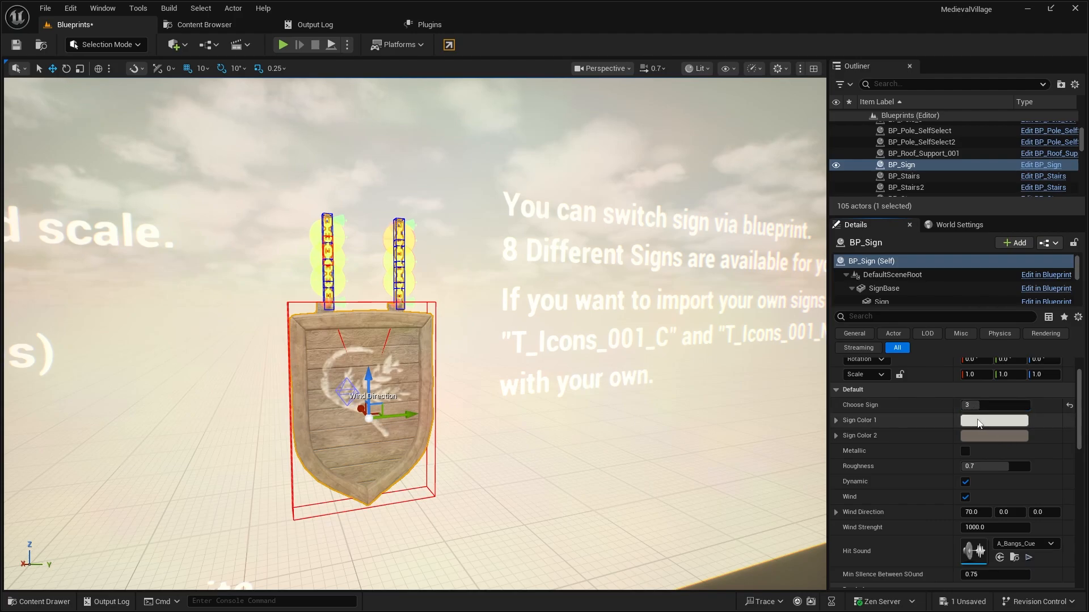
left_click(994, 419)
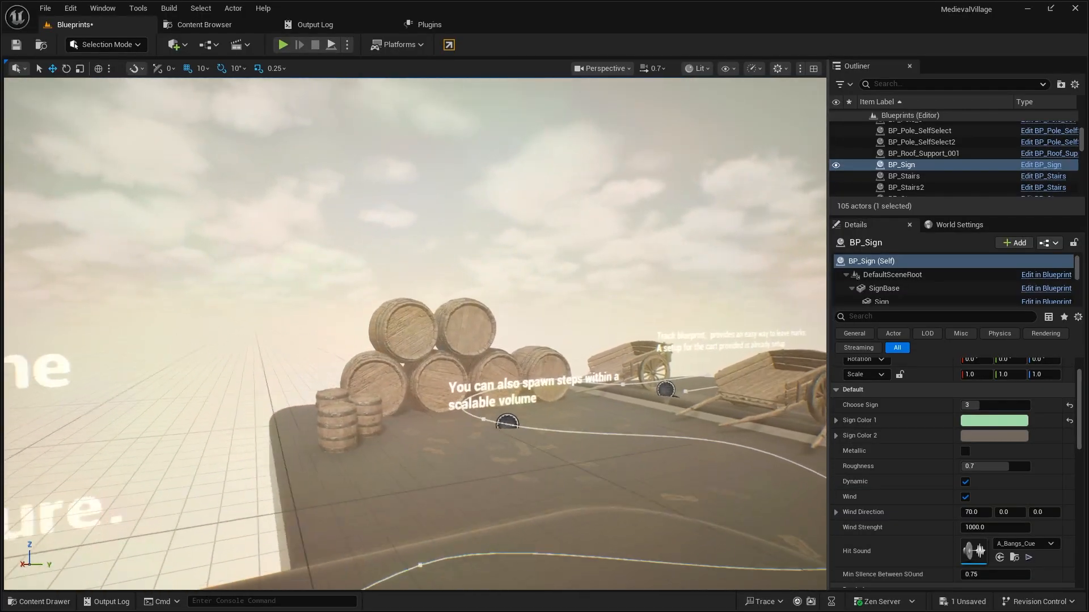
Step: Fly the viewport over to the cart and RVT-stamped debris demo area
left_click_drag(416, 347, 278, 208)
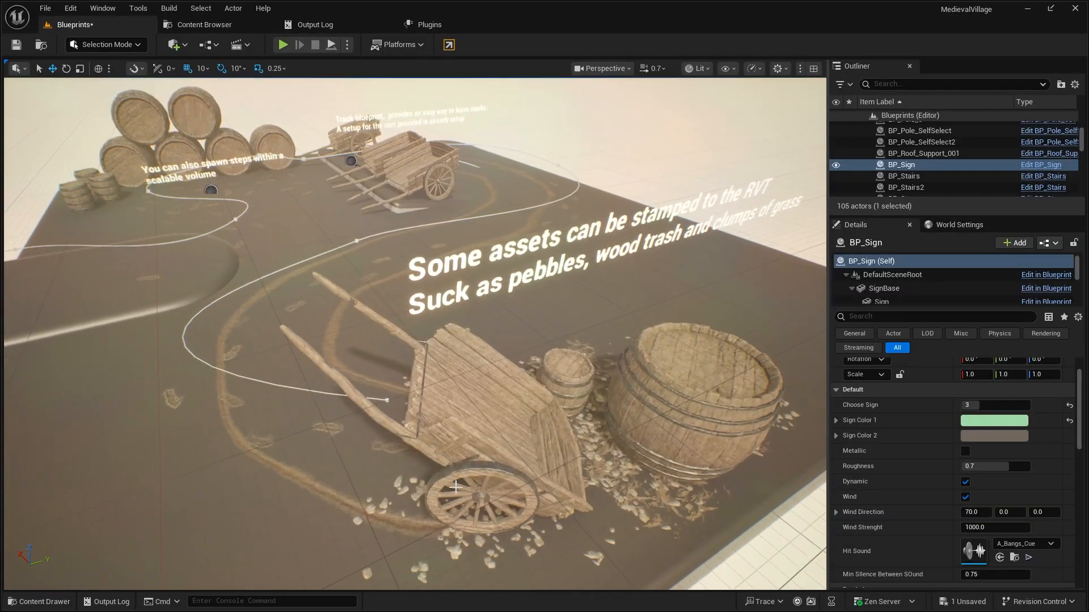